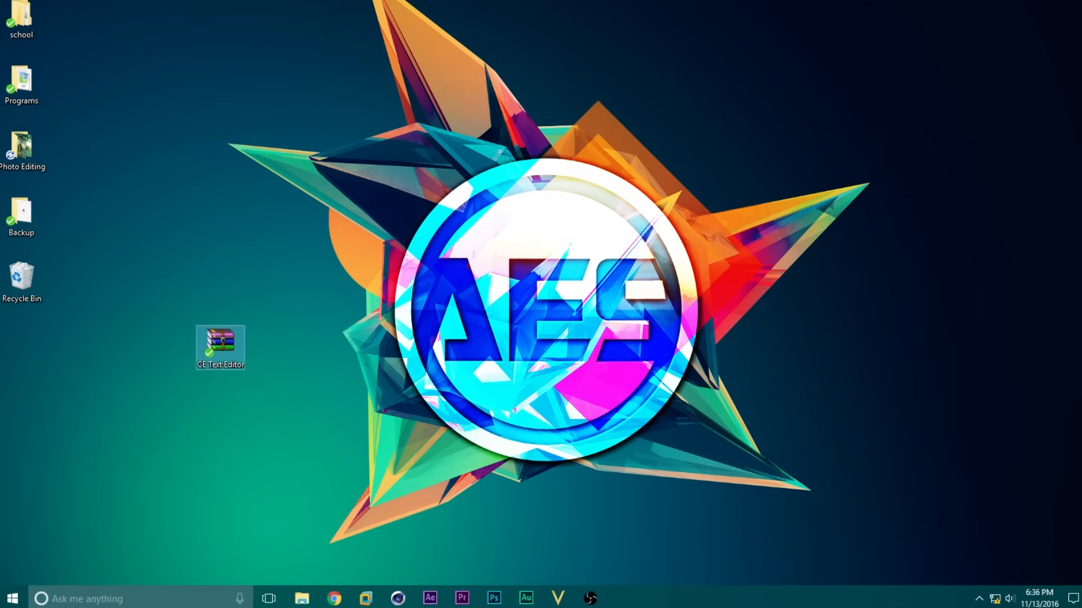
Open the CE Text Editor zip in WinRAR, dismiss the license nag, and select all files
double_click(220, 343)
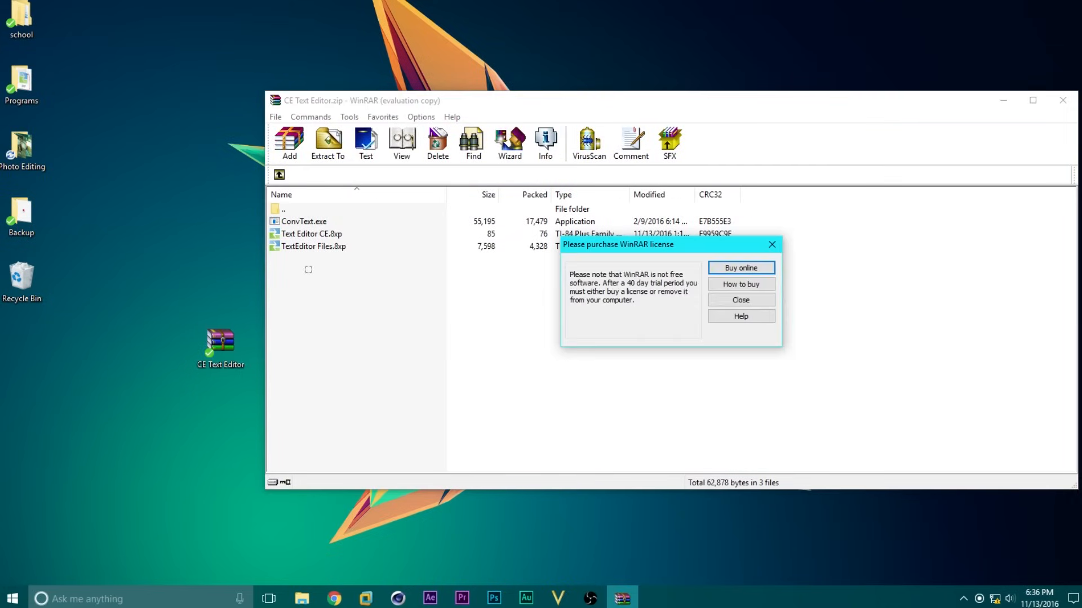
click(739, 299)
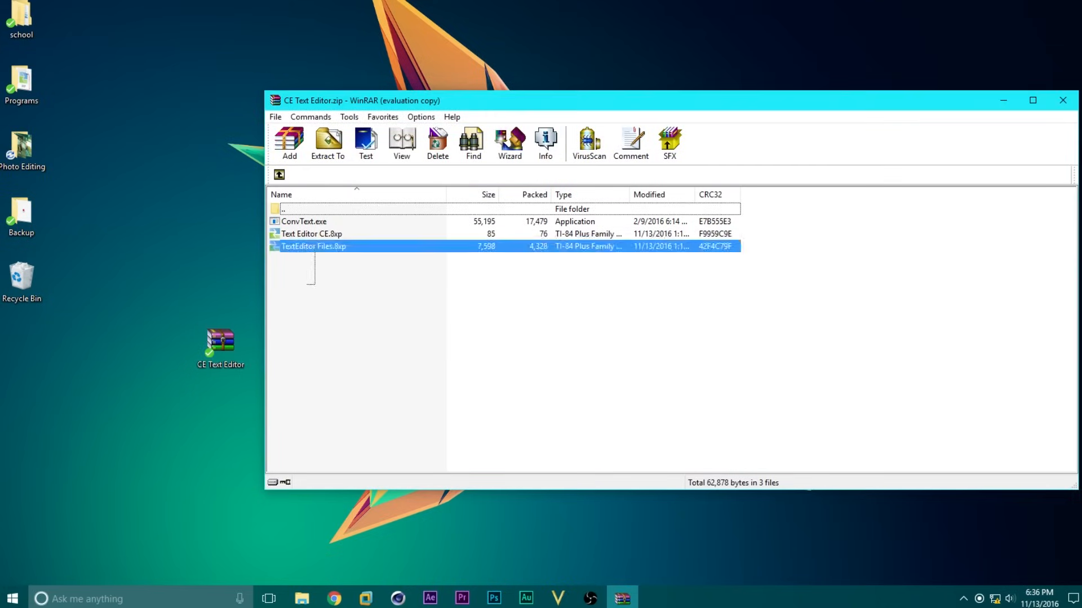
key(ctrl+a)
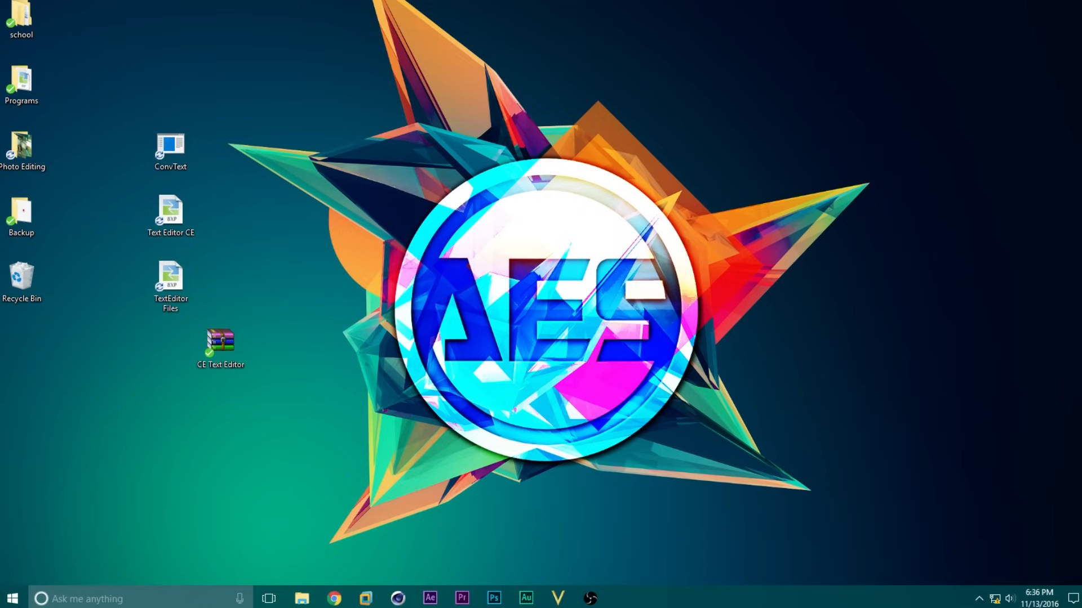
Launch TI Connect CE from the Start menu's installed apps
click(13, 598)
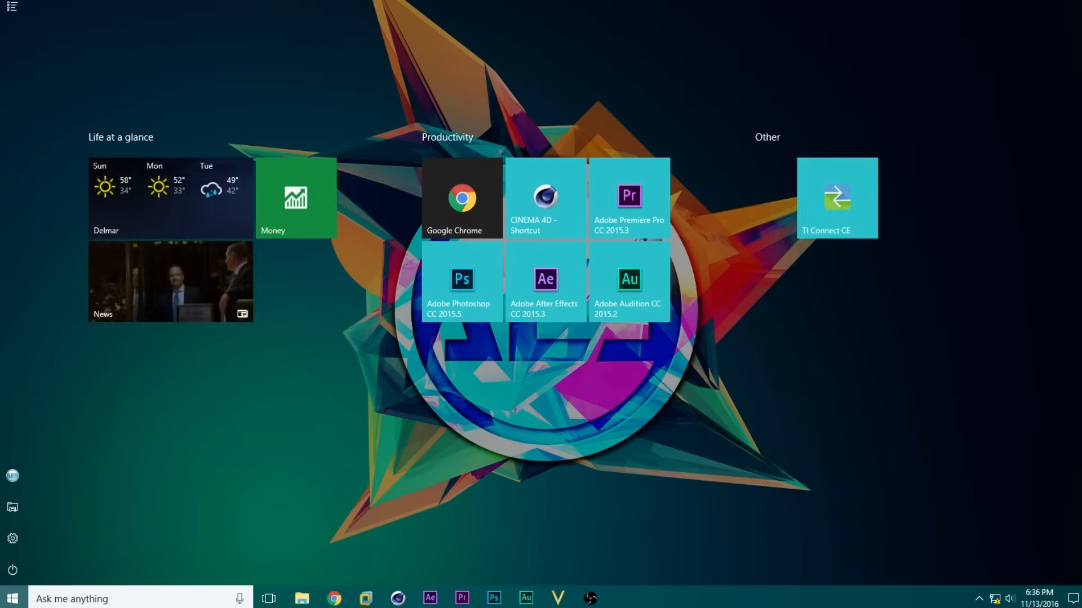
click(836, 198)
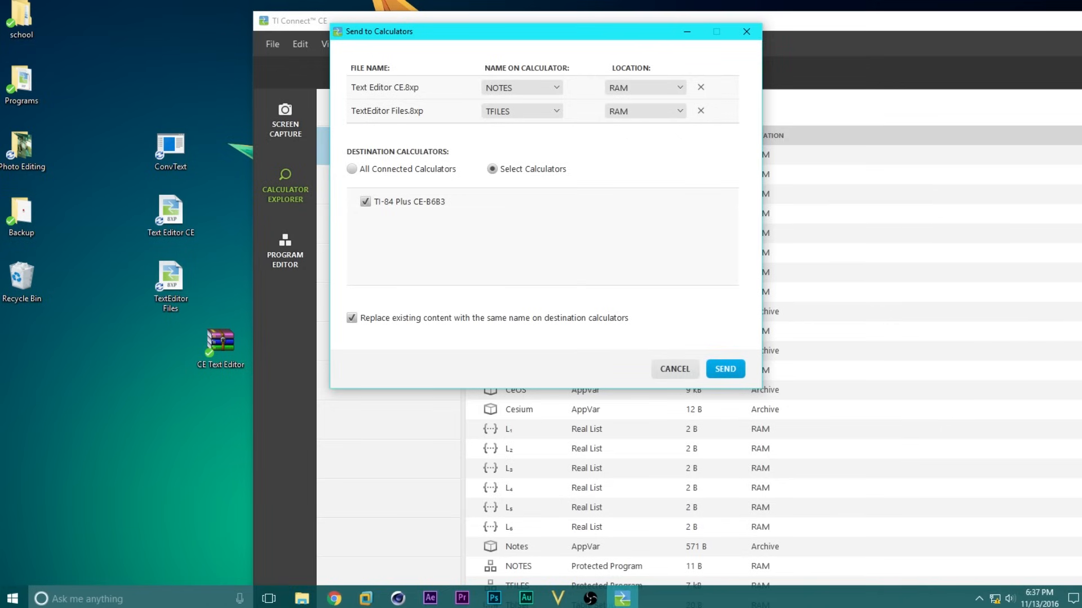
Send Text Editor CE.8xp and TextEditor Files.8xp to All Connected Calculators
click(352, 169)
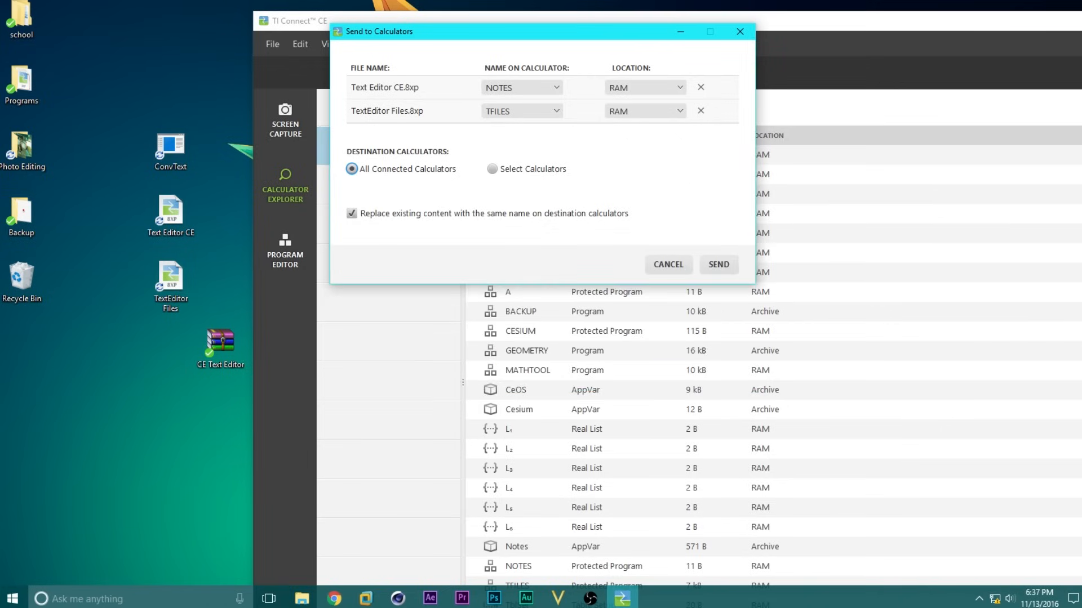
click(718, 265)
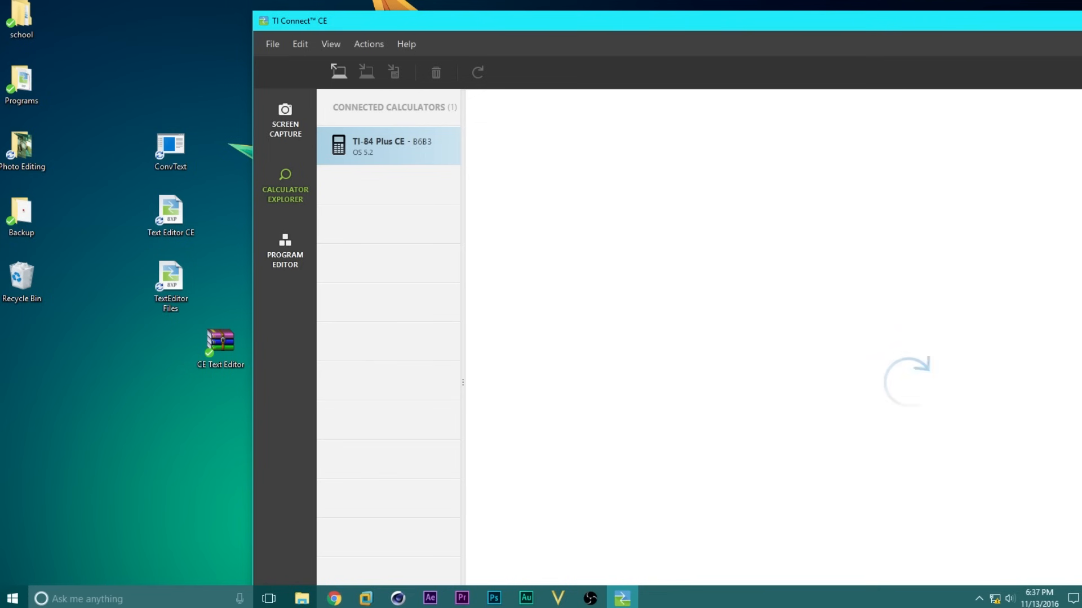
click(388, 146)
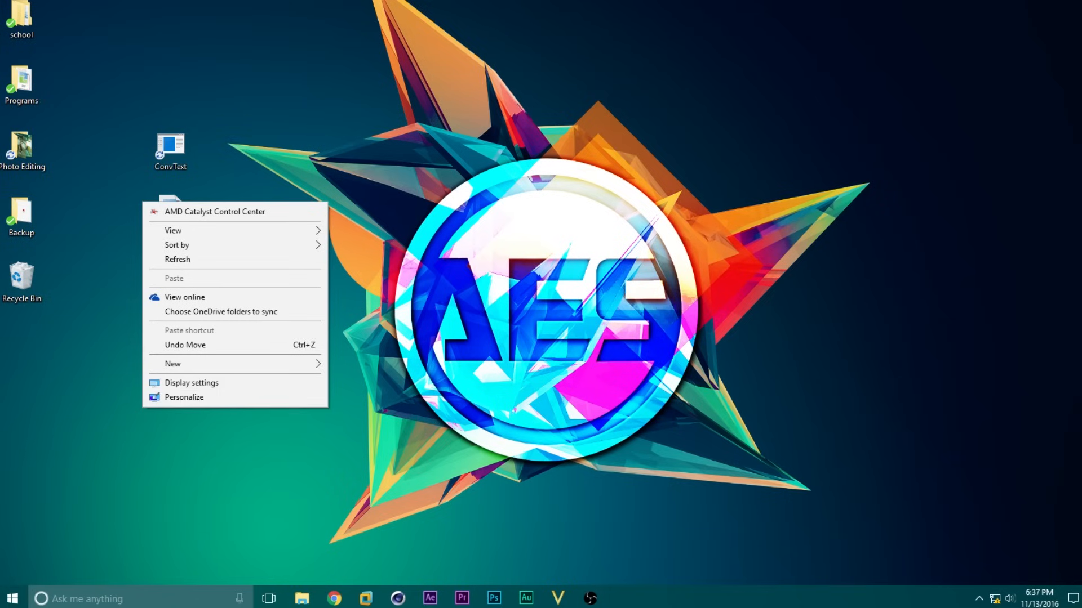
Add a desktop text document named 'Notes' via New > Text Document and open it
click(173, 363)
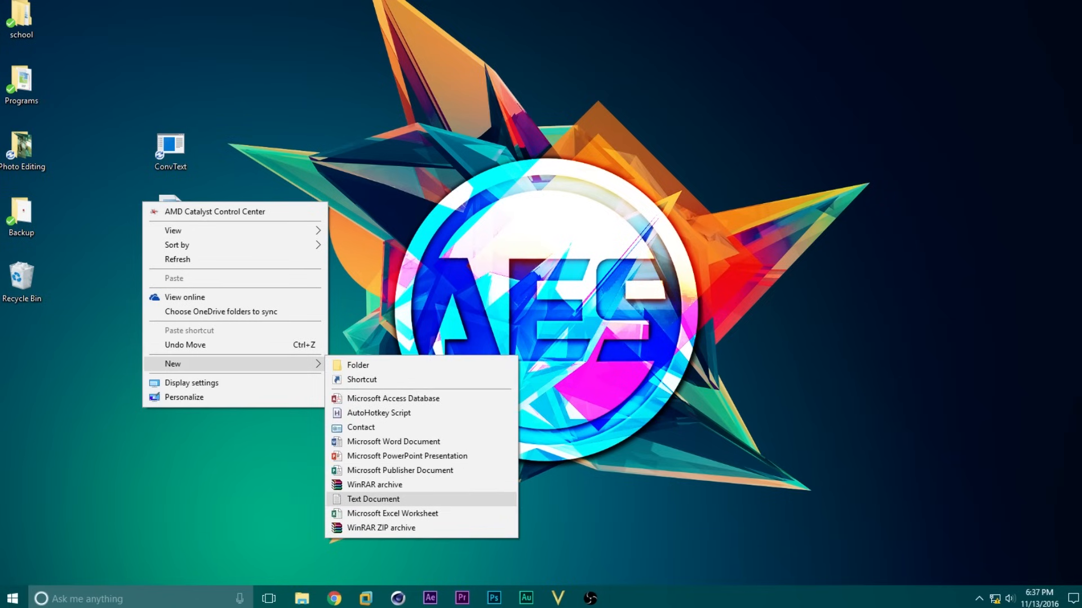
click(372, 499)
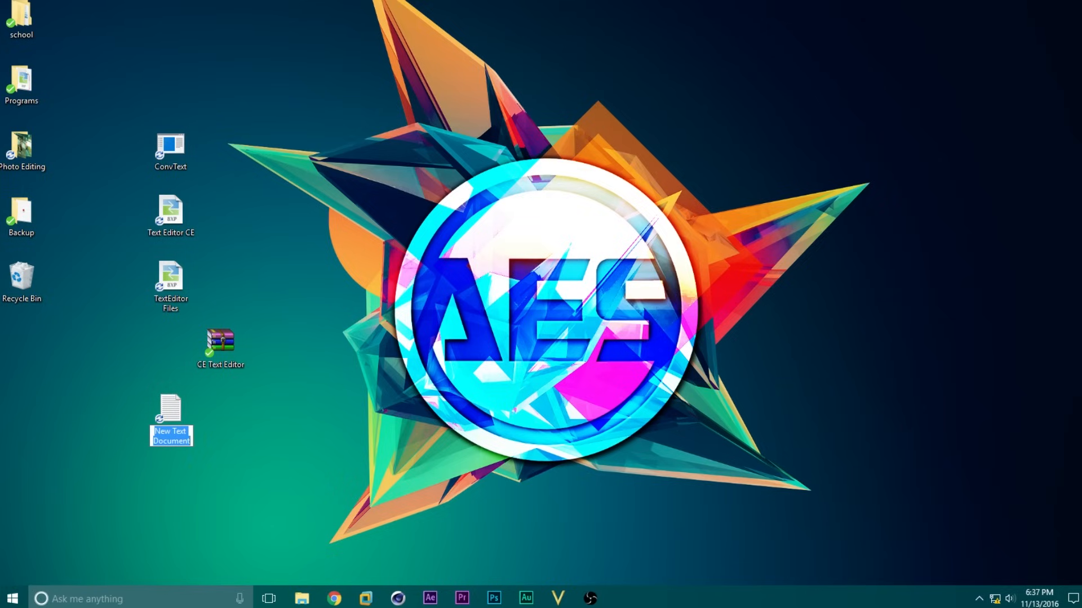
text(Notes)
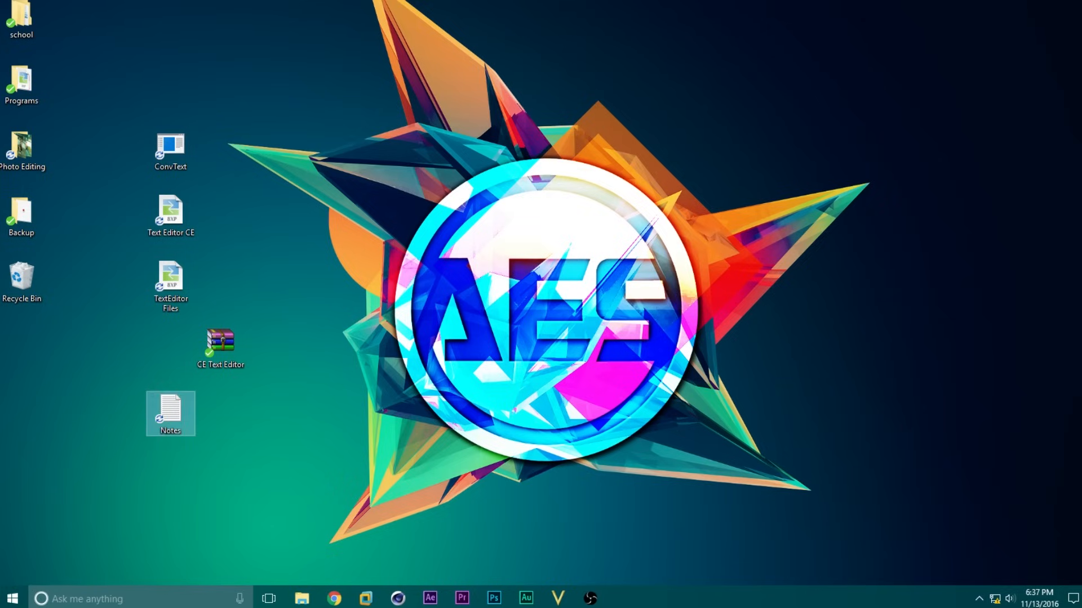
double_click(170, 413)
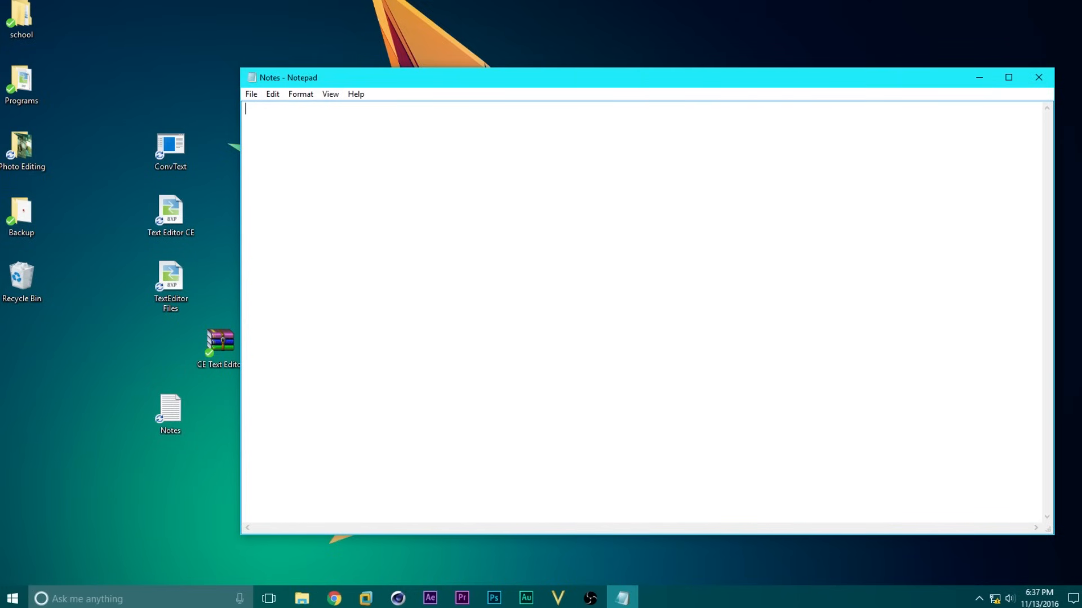
Type 'gylofdsal', 'pie' and 'oranges' into Notes, then close and save Notepad
text(gylofdsal)
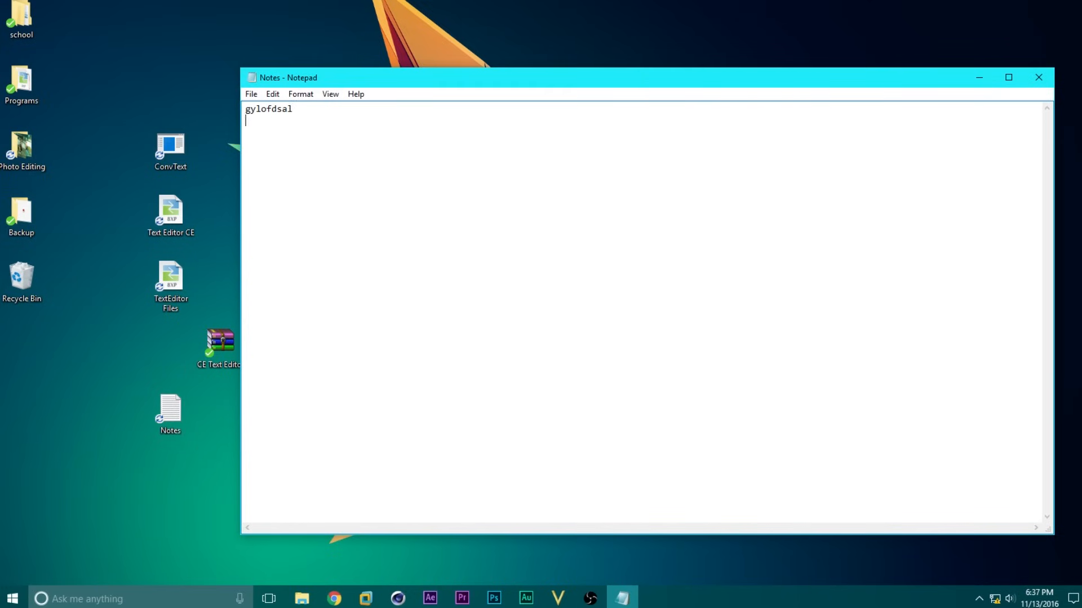
text(pie)
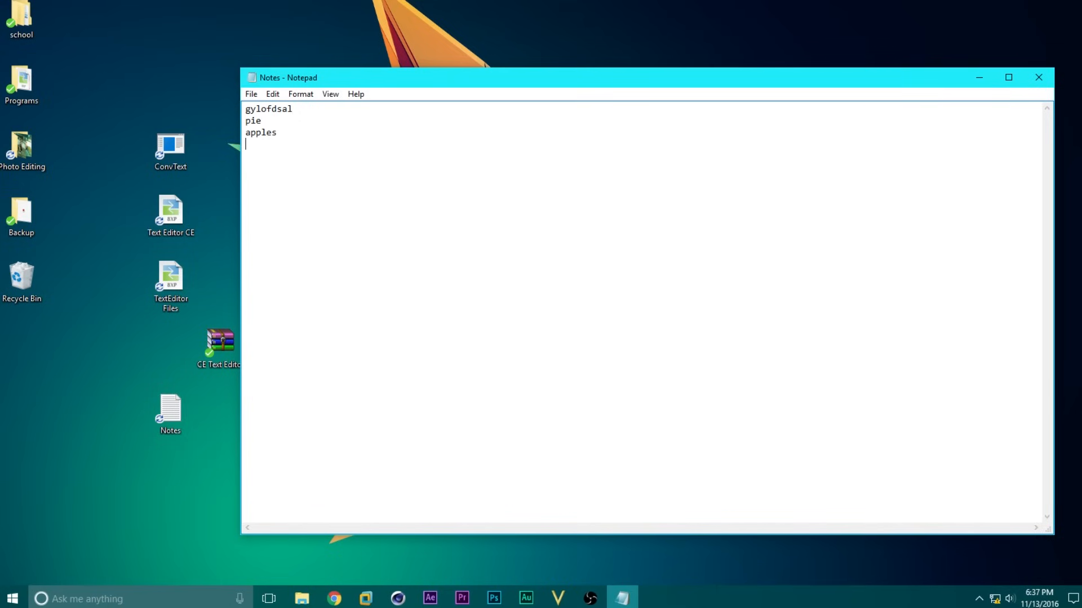
text(oranges)
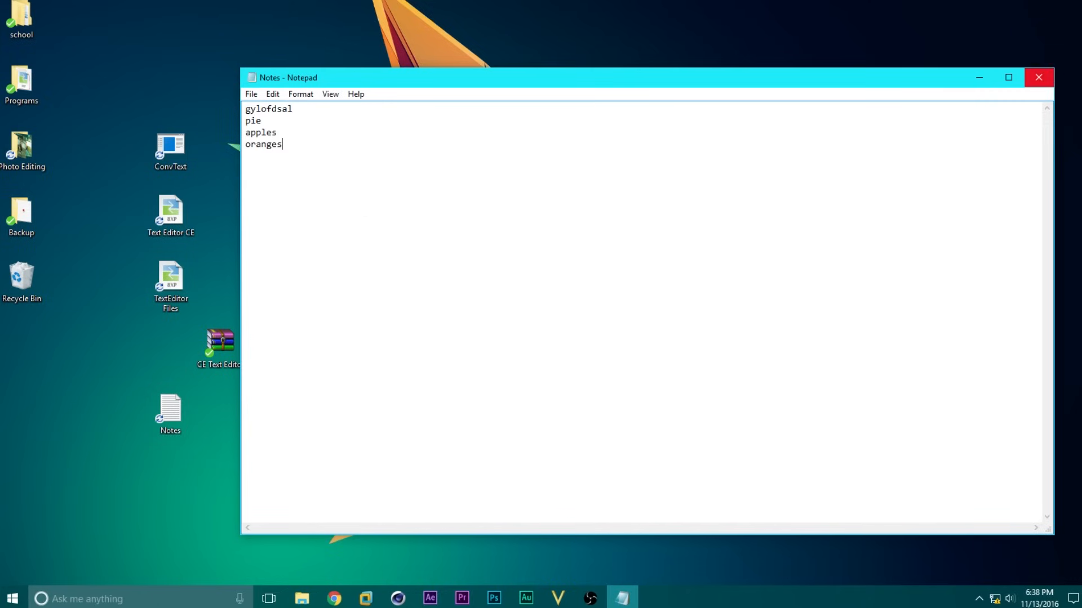
click(1038, 77)
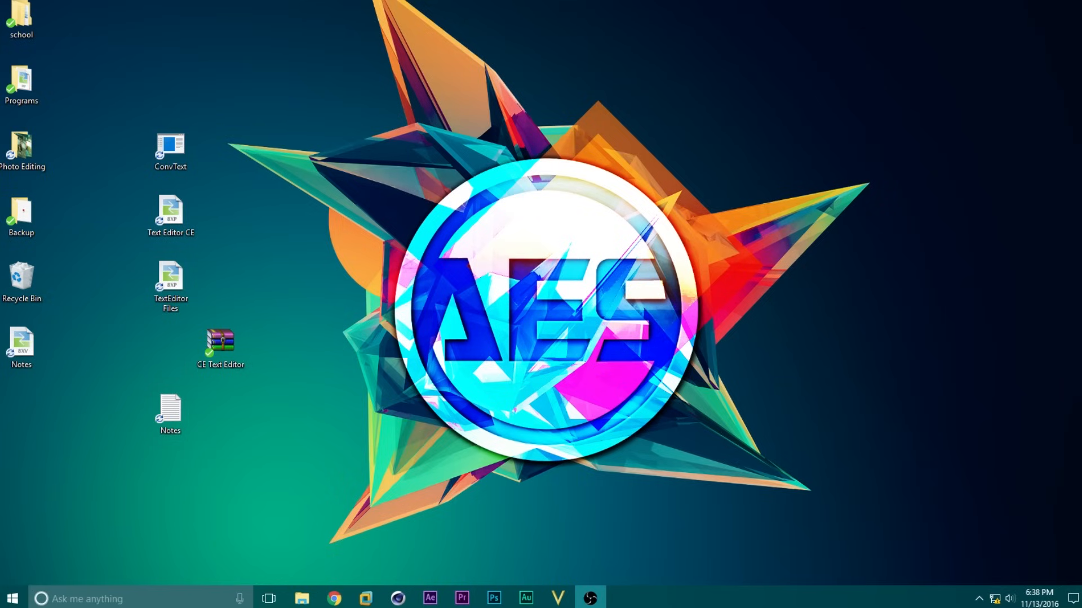
Convert Notes with ConvText and refresh the desktop to show the new Notes file
click(21, 343)
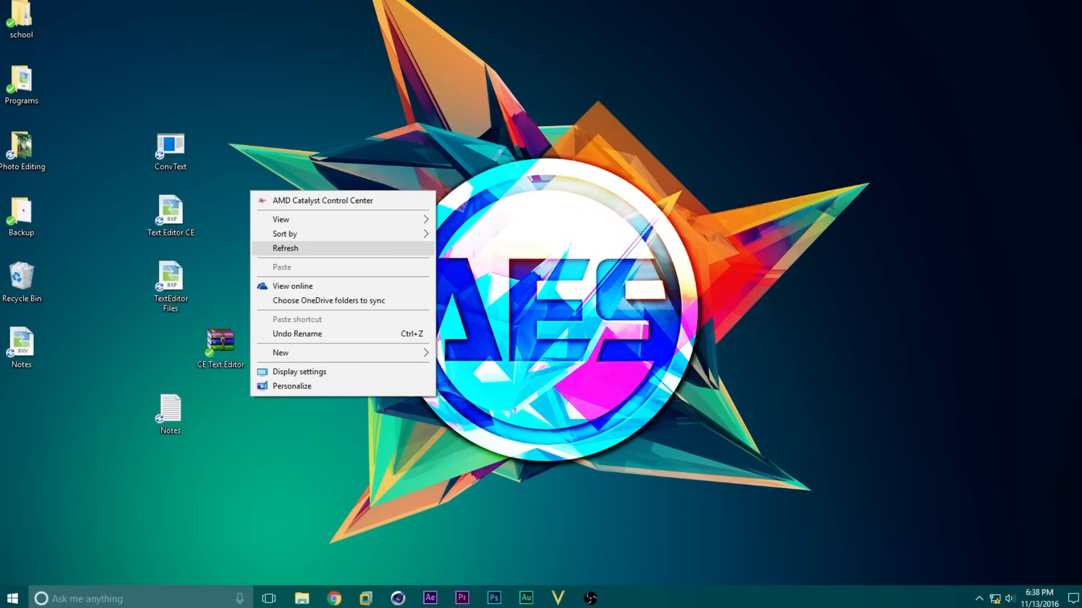
click(285, 248)
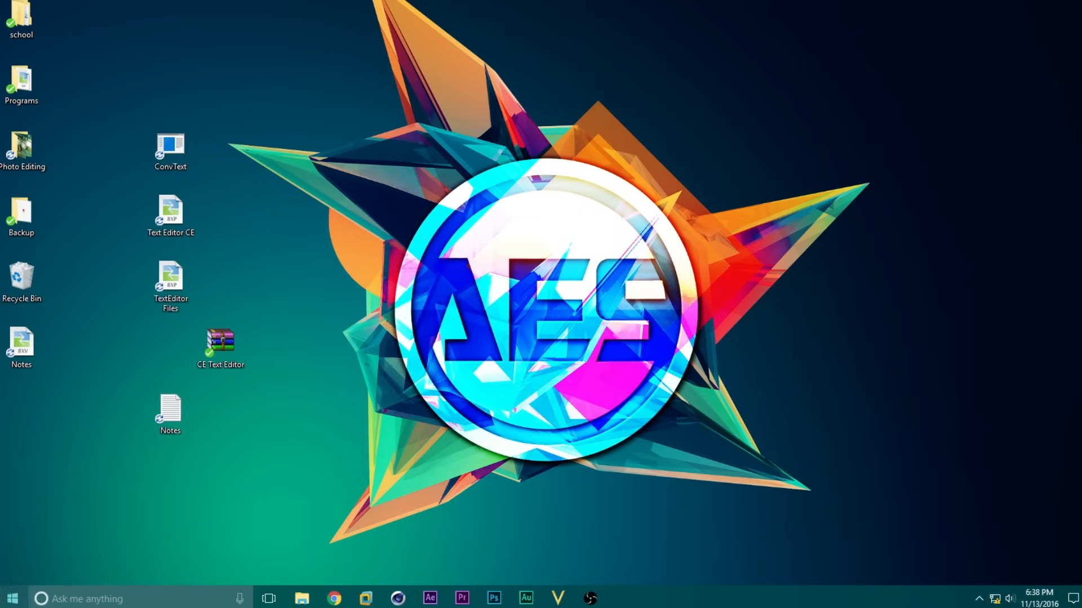
click(12, 598)
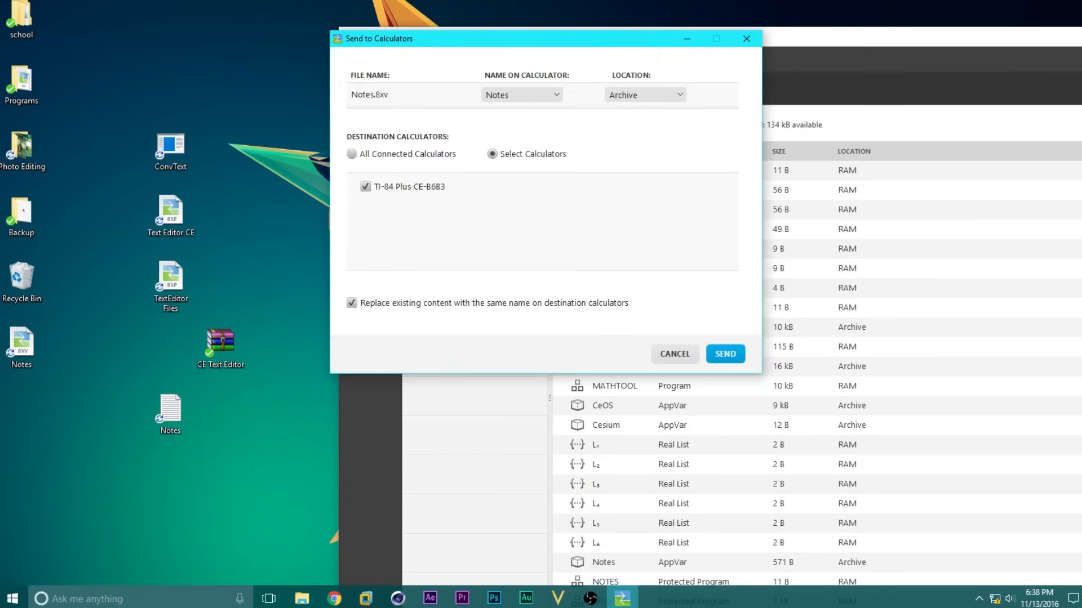
Send Notes.8xv to All Connected Calculators, targeting the TI-84 Plus CE archive
click(351, 153)
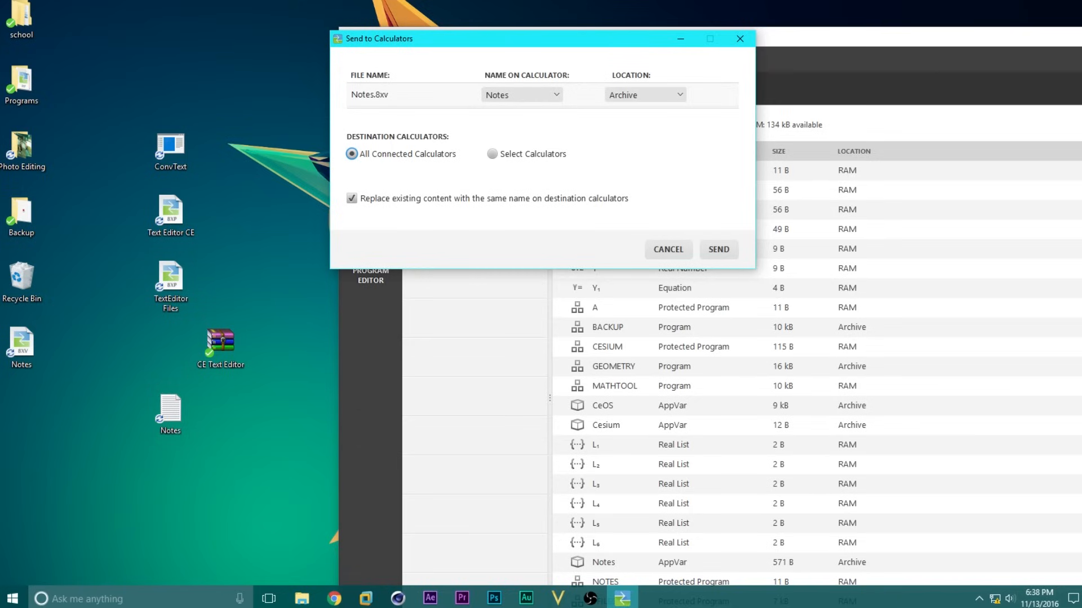
click(717, 249)
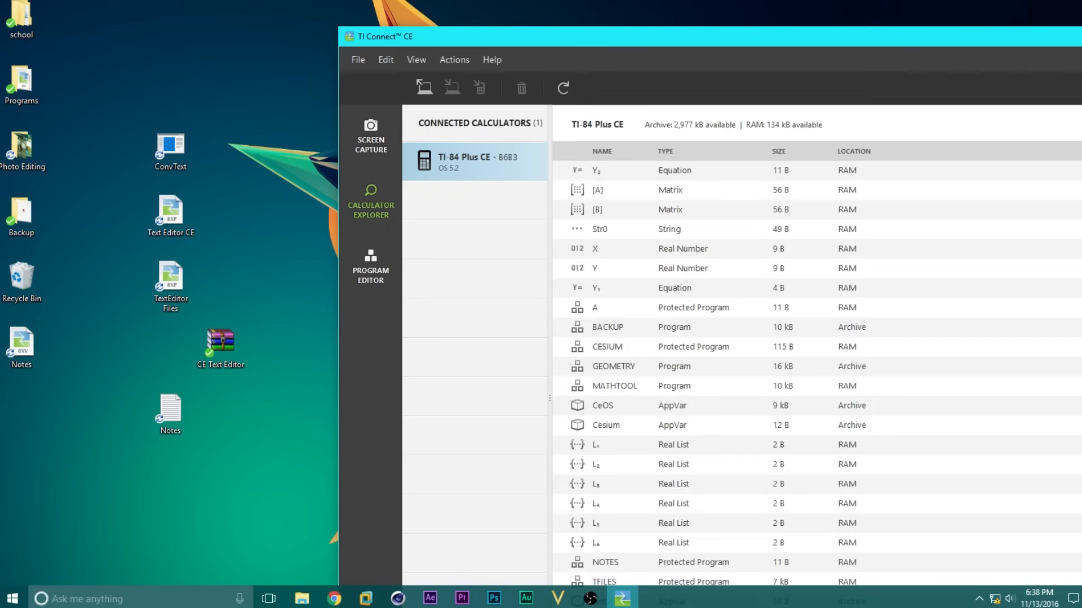